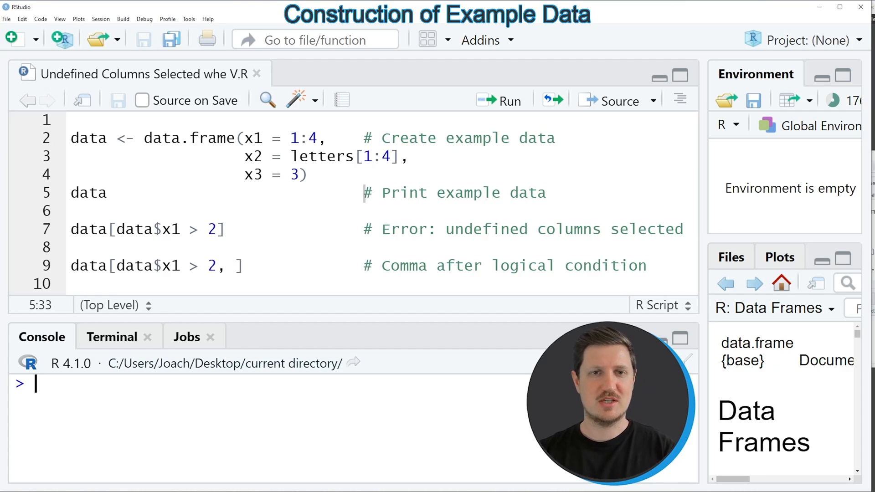
Run the lines creating the x1, x2, x3 data frame and print its four rows
{"action": "left_click", "coordinate": [134, 175]}
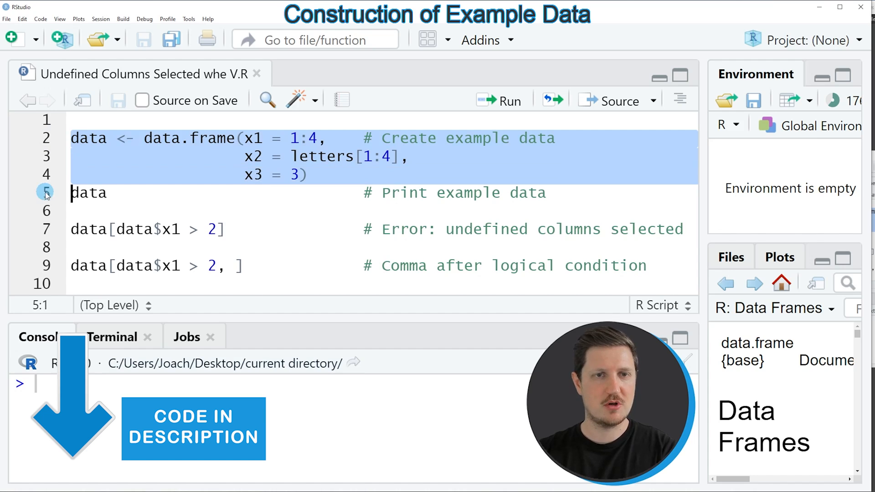
{"action": "left_click", "coordinate": [506, 100]}
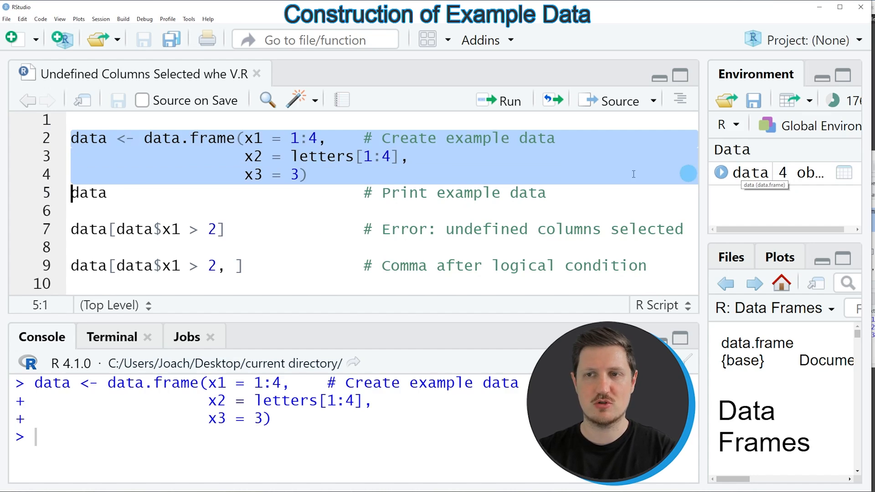
{"action": "left_click", "coordinate": [89, 192]}
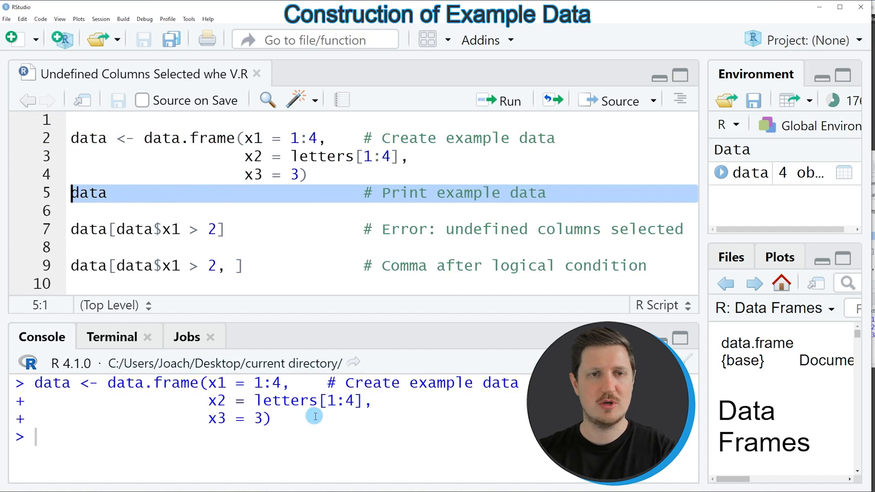
{"action": "left_click", "coordinate": [507, 101]}
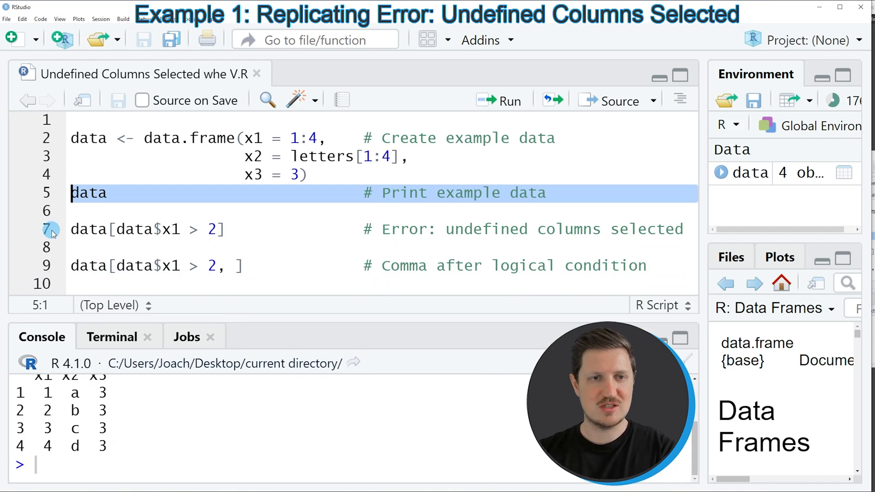
Run data[data$x1 > 2] without the comma to get the 'undefined columns selected' error
{"action": "left_click", "coordinate": [92, 229]}
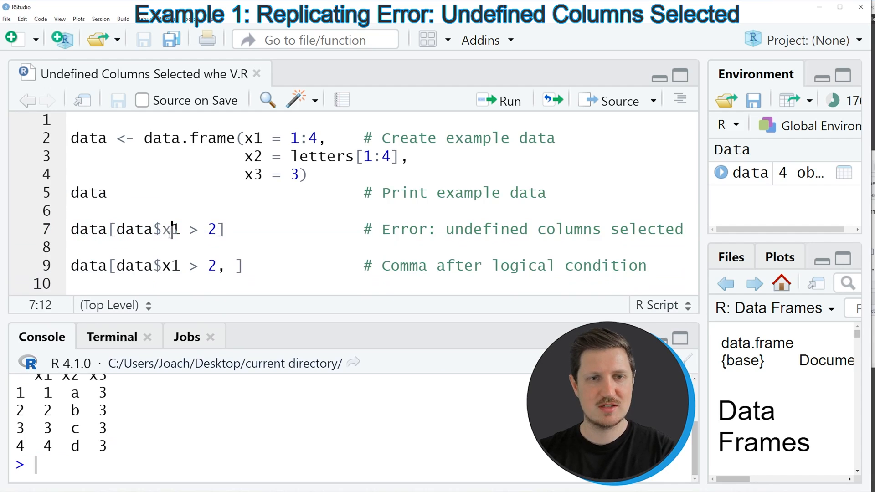
{"action": "left_click", "coordinate": [194, 230]}
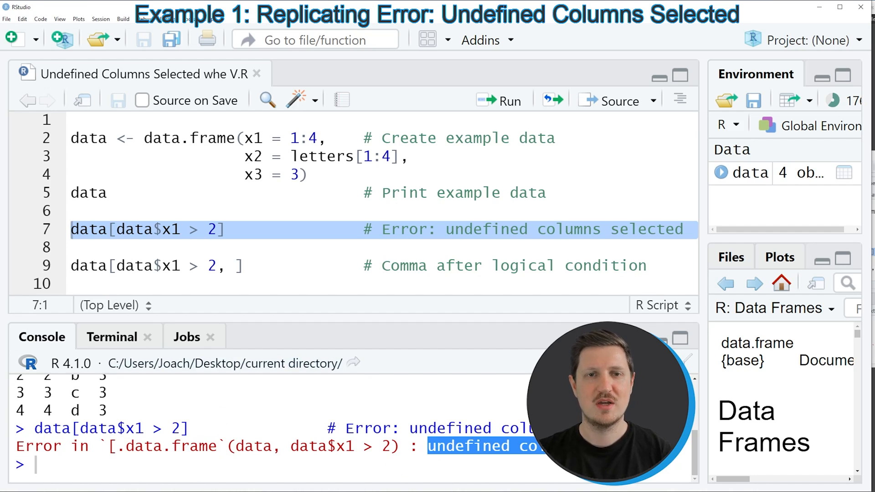
{"action": "left_click", "coordinate": [212, 230]}
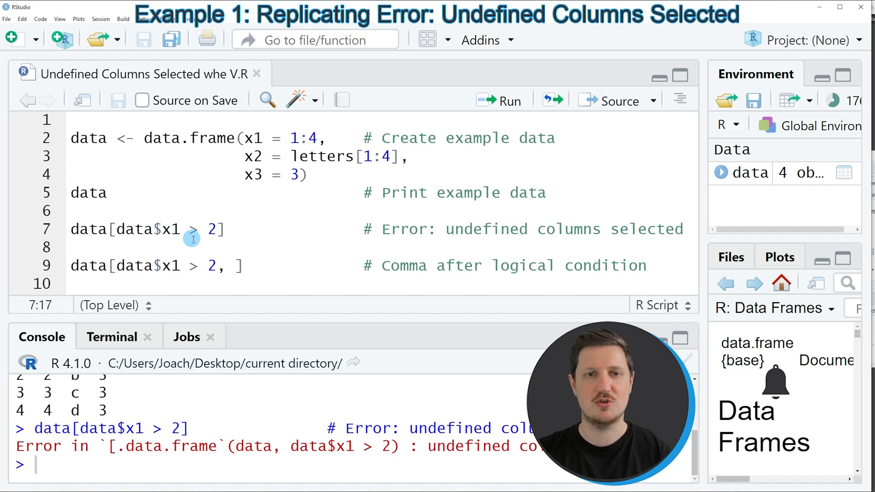
Run data[data$x1 > 2, ] with the comma so only rows 3 and 4 are returned
{"action": "left_click", "coordinate": [73, 247]}
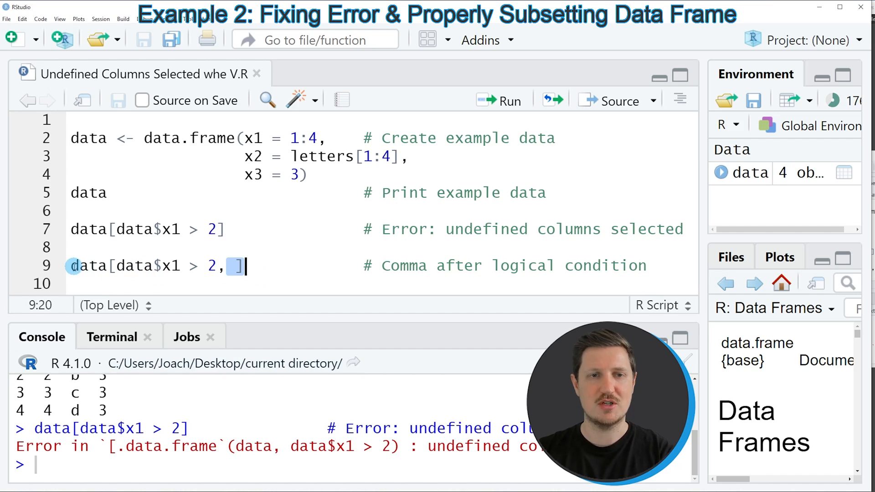
{"action": "triple_click", "coordinate": [153, 265]}
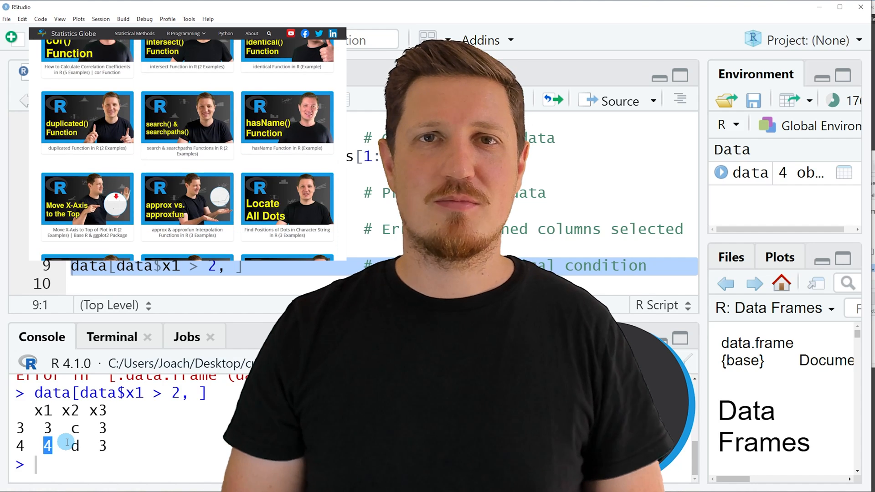
Switch to the browser and scroll down the YouTube channel's Videos page
{"action": "left_click", "coordinate": [186, 32]}
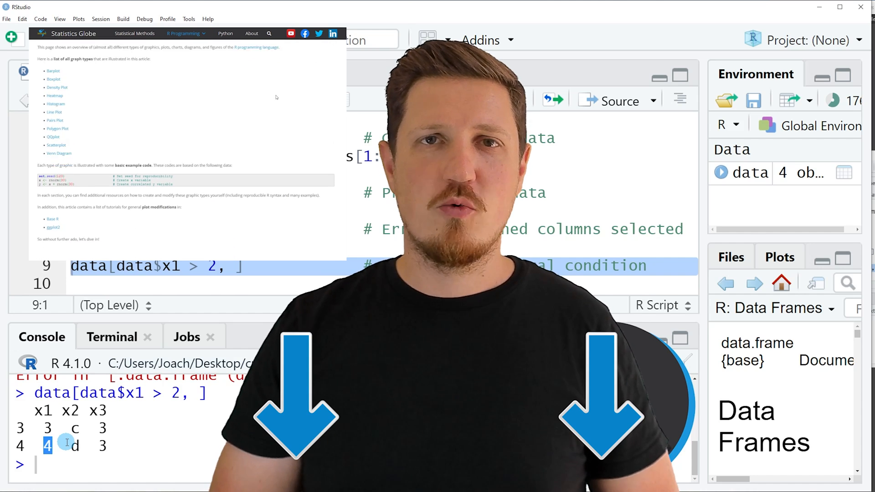
{"action": "scroll", "scroll_direction": "down", "scroll_amount": 3}
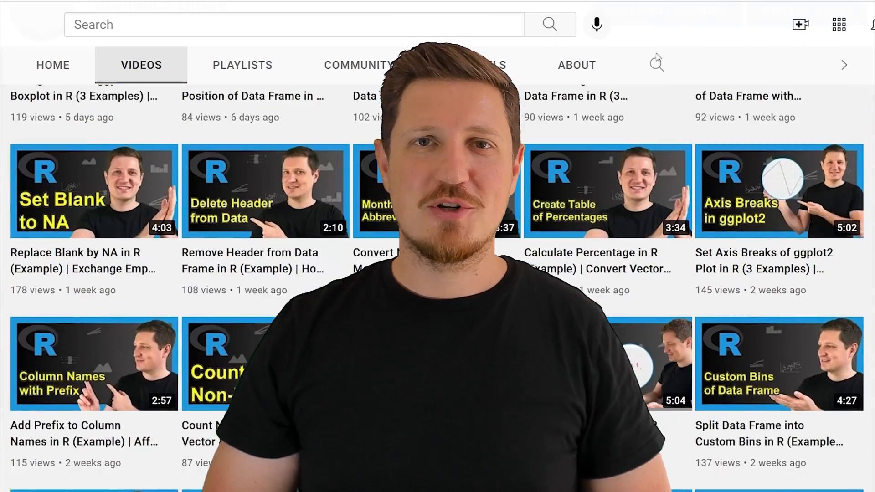
{"action": "scroll", "scroll_direction": "down", "scroll_amount": 3}
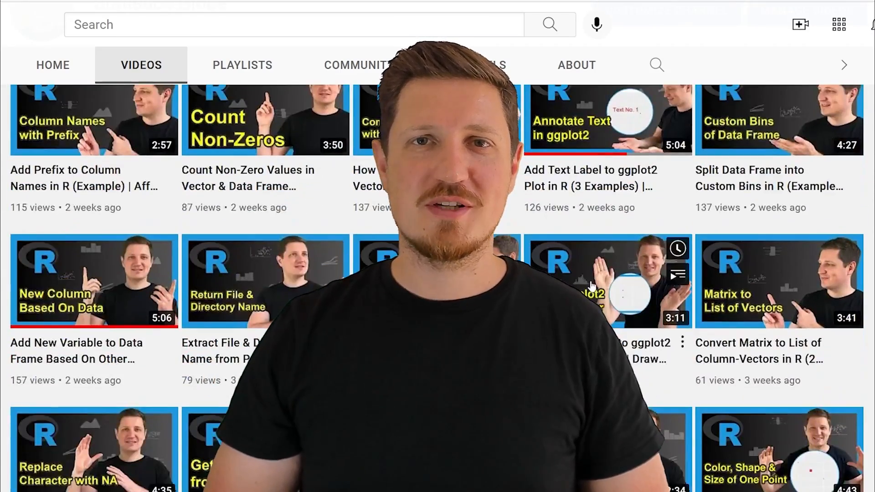
{"action": "scroll", "scroll_direction": "down", "scroll_amount": 3}
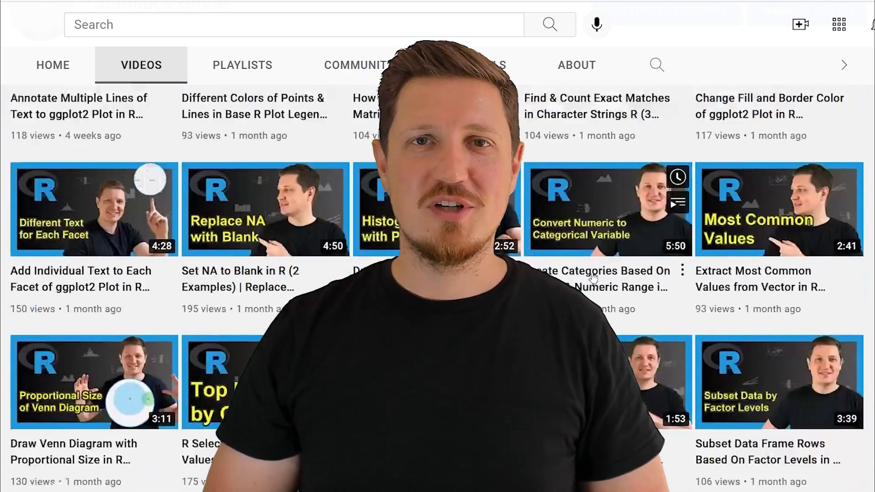